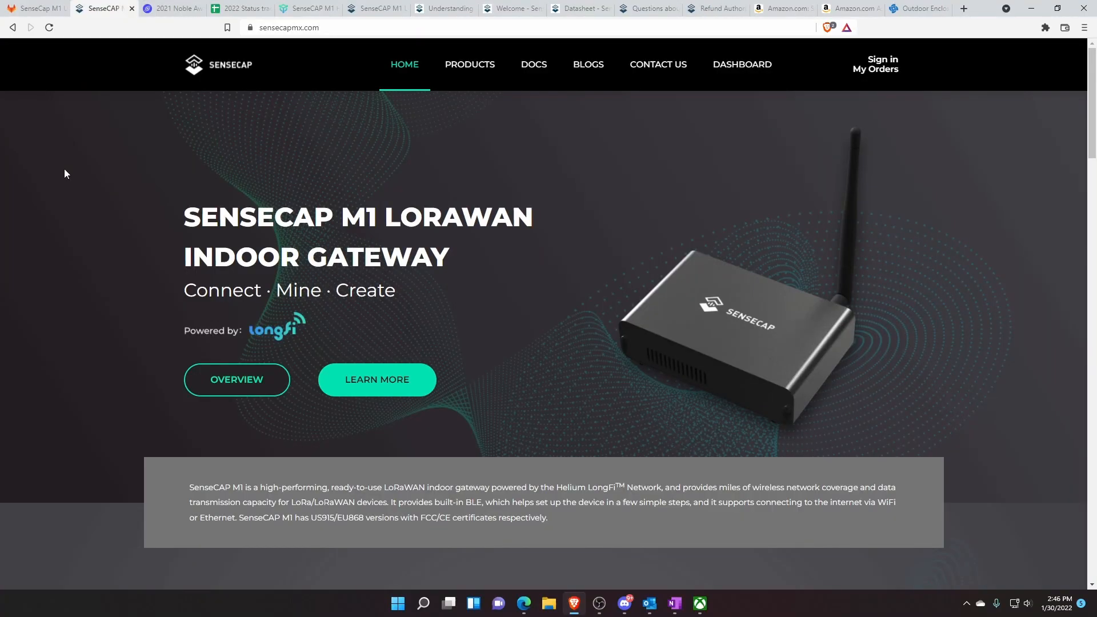
pyautogui.moveTo(77, 174)
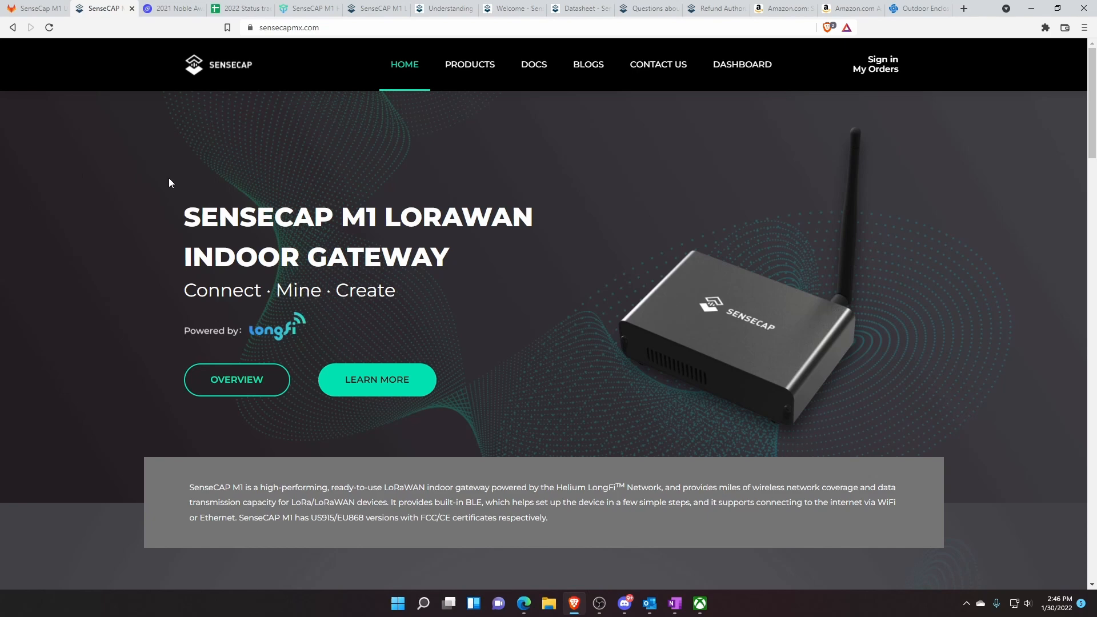
pyautogui.moveTo(176, 192)
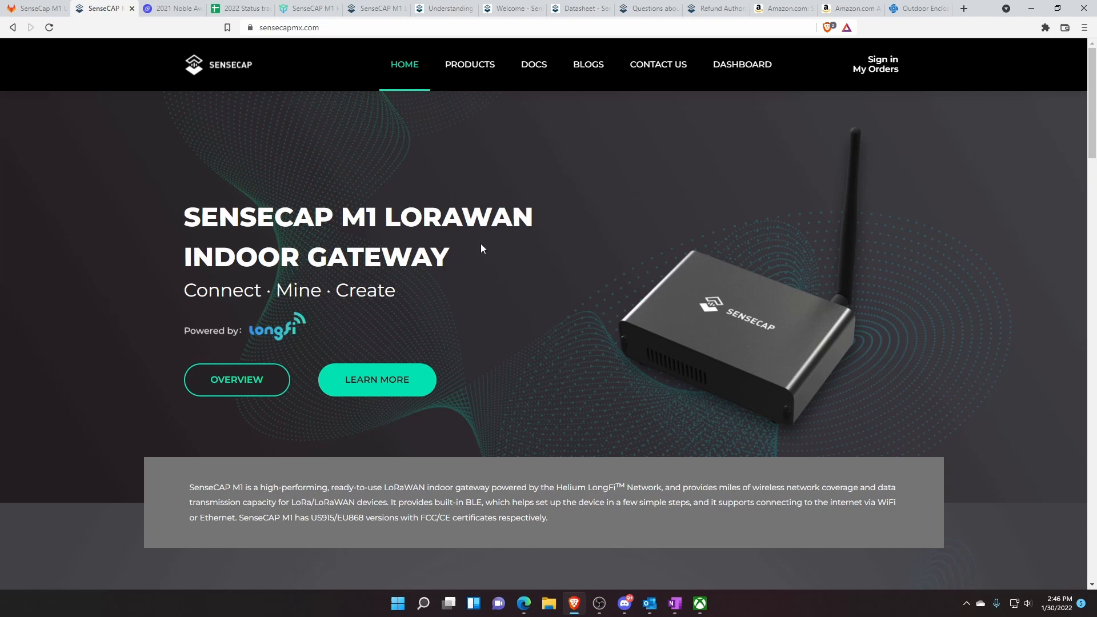
pyautogui.moveTo(450, 398)
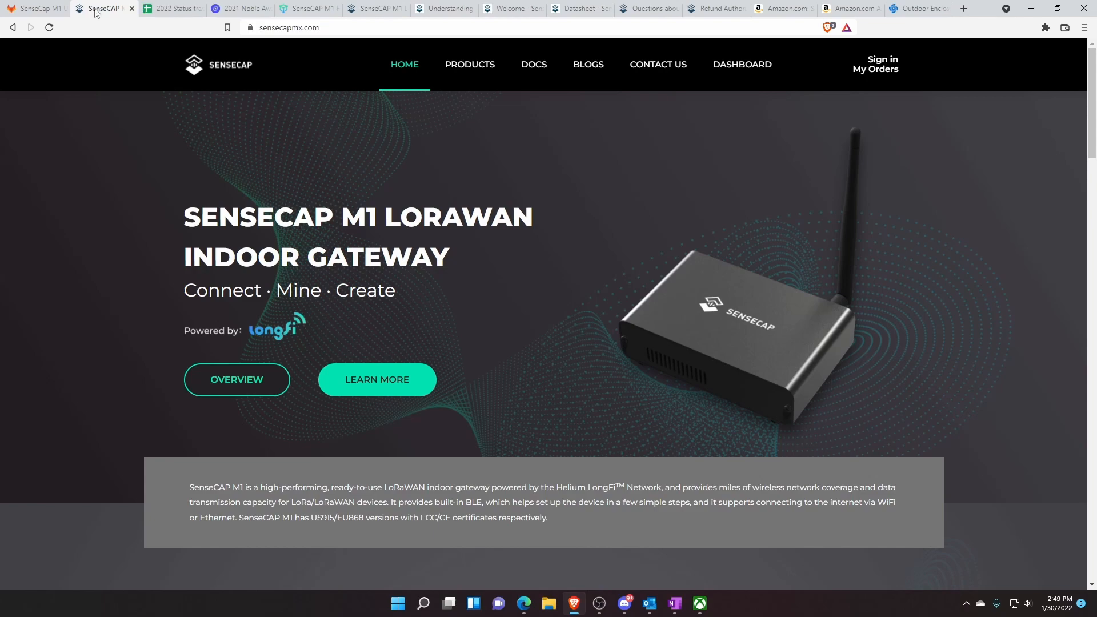
# Switch from the SenseCAP M1 home page to the 2022 HIP19 status tracker spreadsheet
pyautogui.click(171, 8)
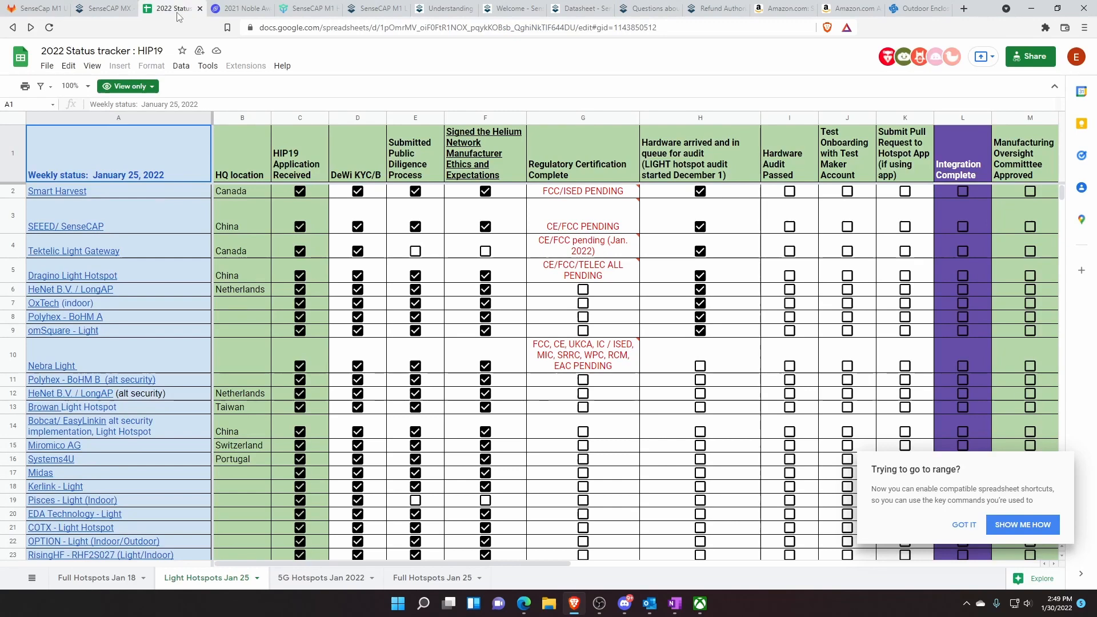
pyautogui.moveTo(123, 220)
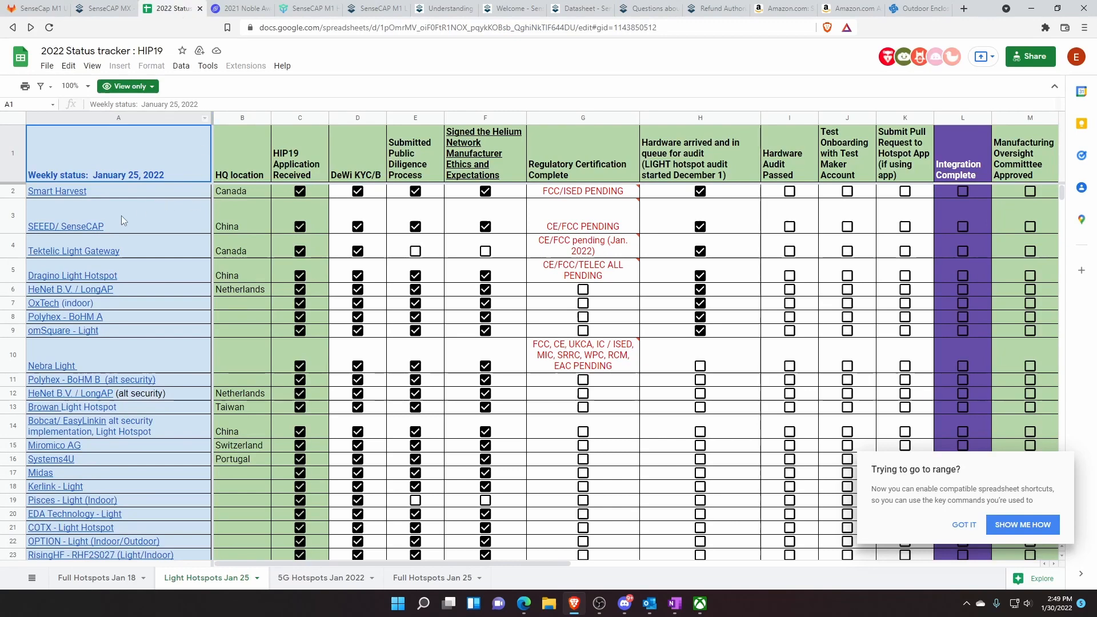
pyautogui.moveTo(101, 210)
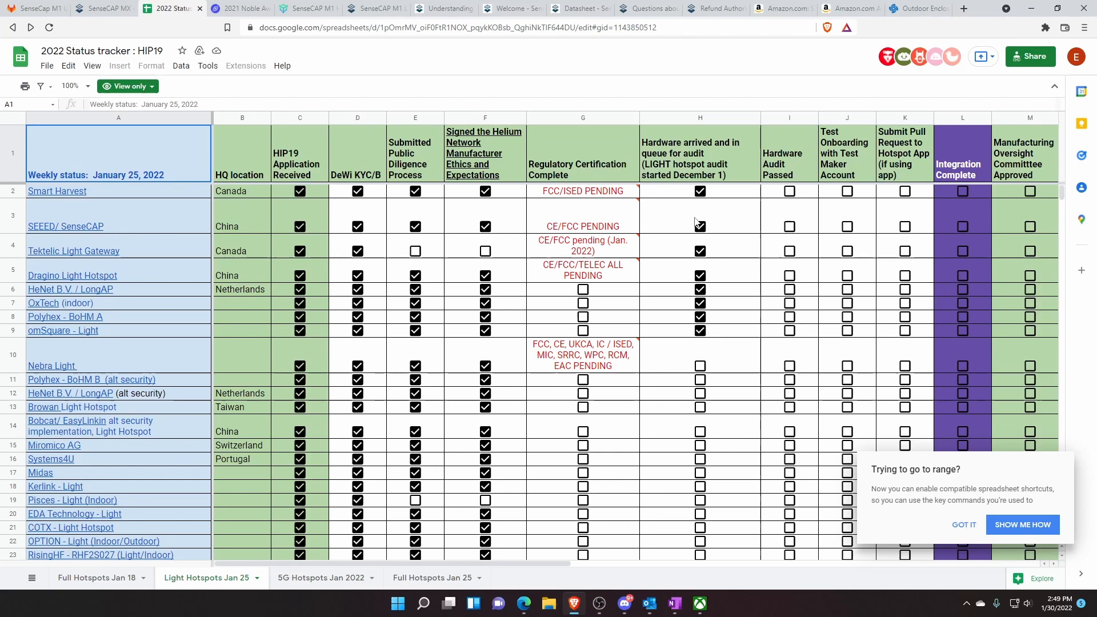
pyautogui.moveTo(691, 224)
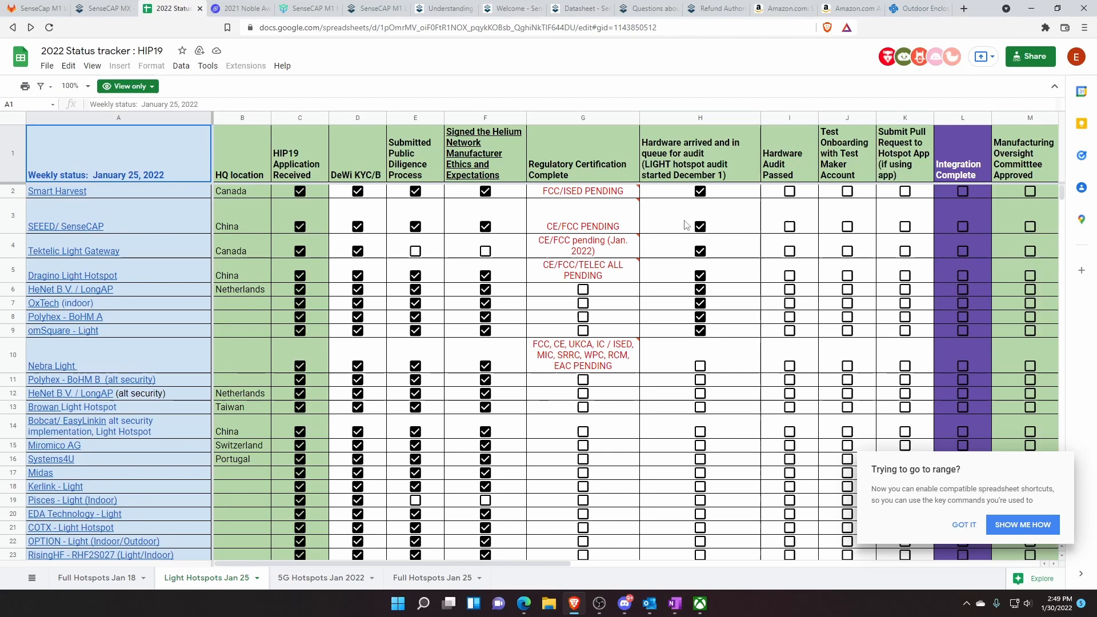
# Switch from the HIP19 tracker's SEEED/SenseCAP row to the 2021 Noble Awards blog post
pyautogui.click(238, 8)
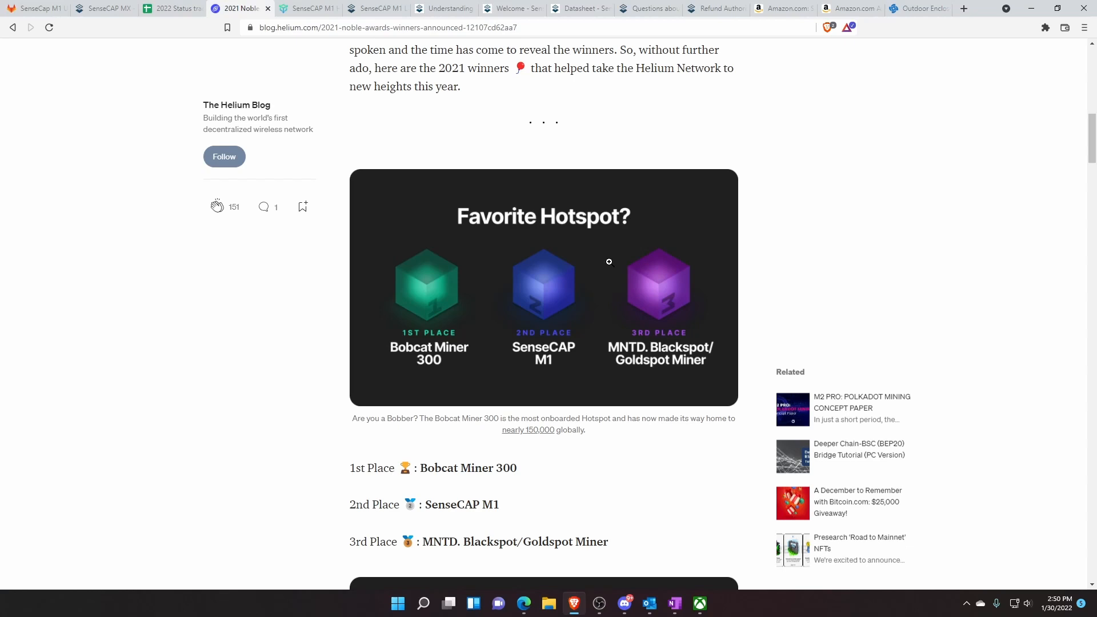
# Enlarge the Favorite Hotspot award image, then bring up the SenseCAP M1 overview docs
pyautogui.click(609, 262)
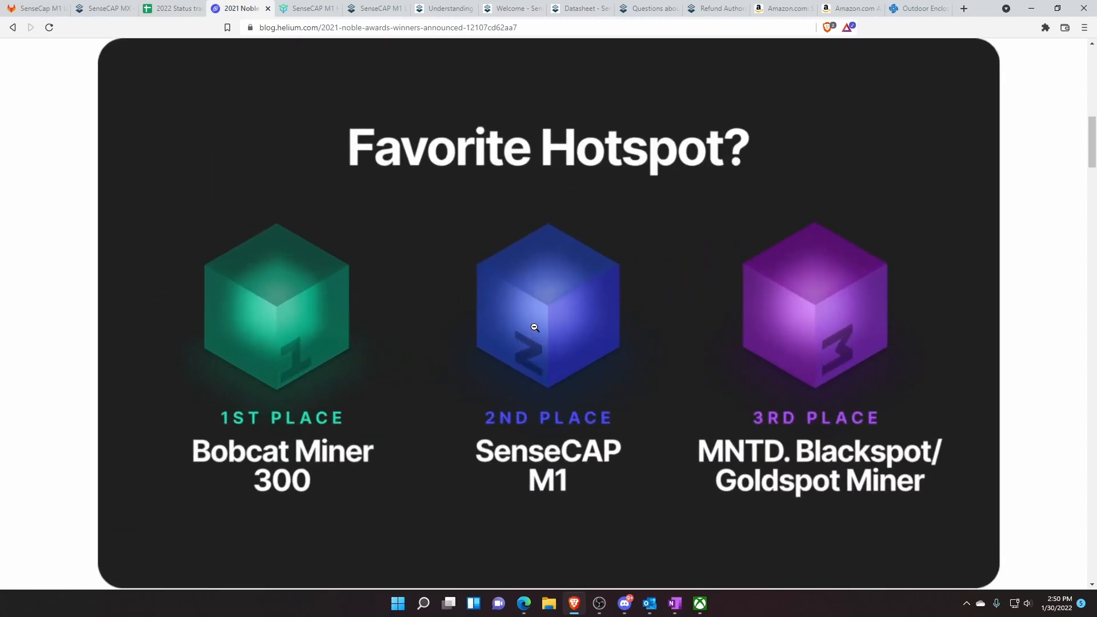
pyautogui.moveTo(551, 527)
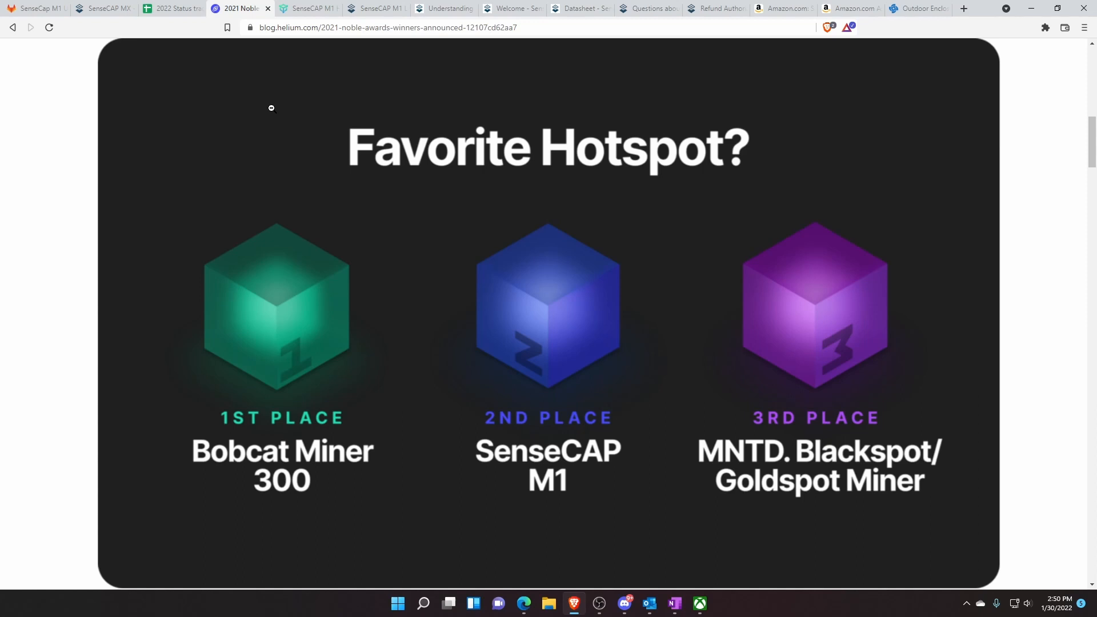
pyautogui.click(376, 8)
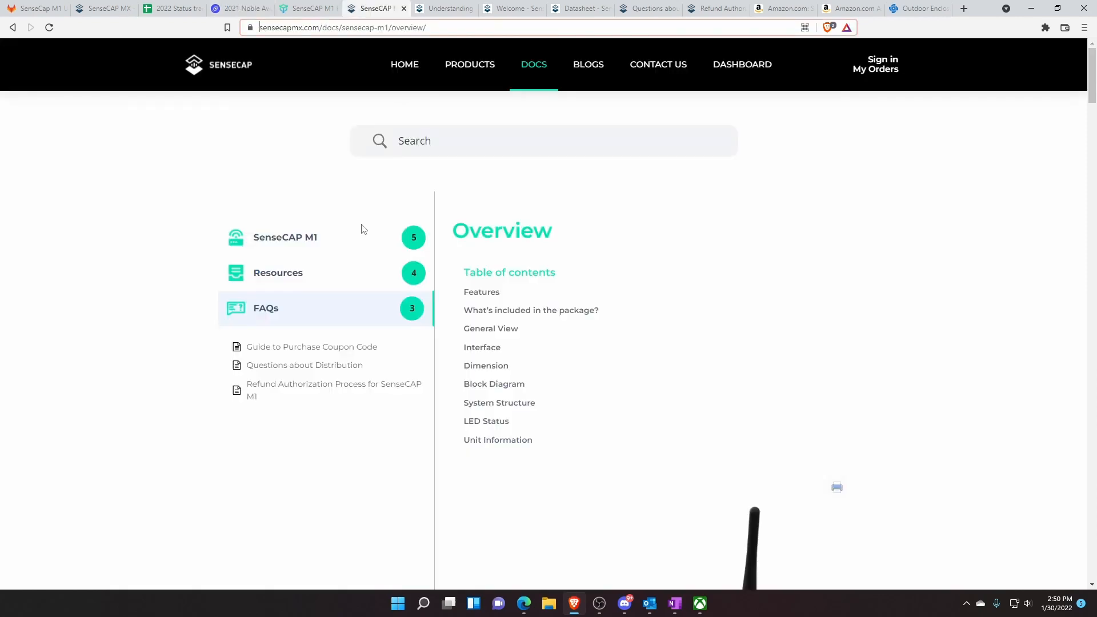
# Scroll through the M1 overview's features and package contents, then bring up the Understanding The Dashboard guide
pyautogui.scroll(-3)
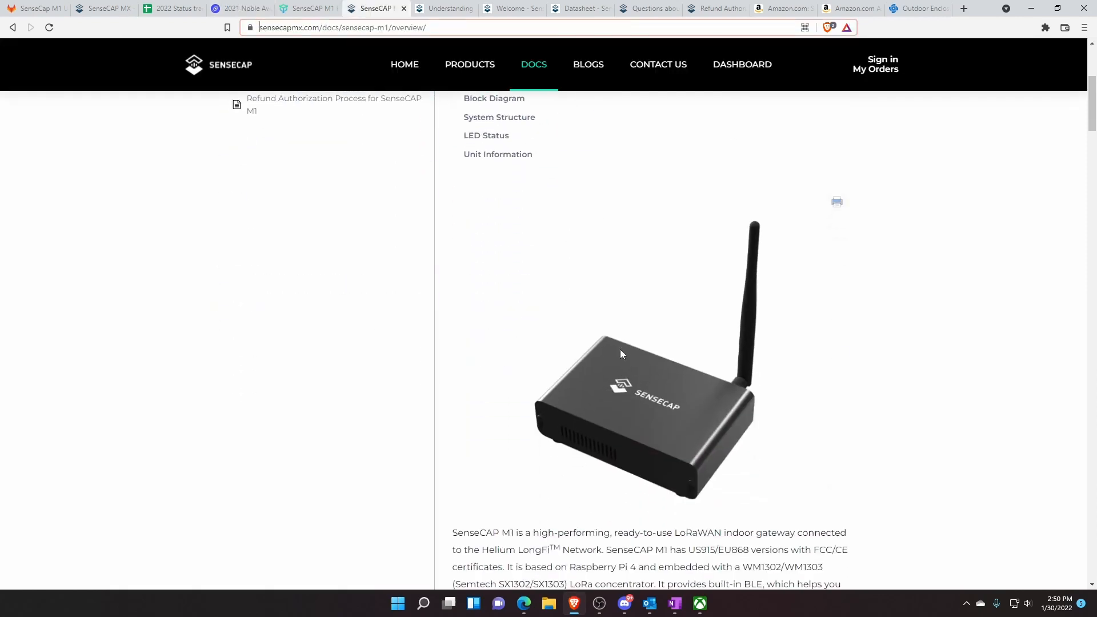
pyautogui.scroll(-3)
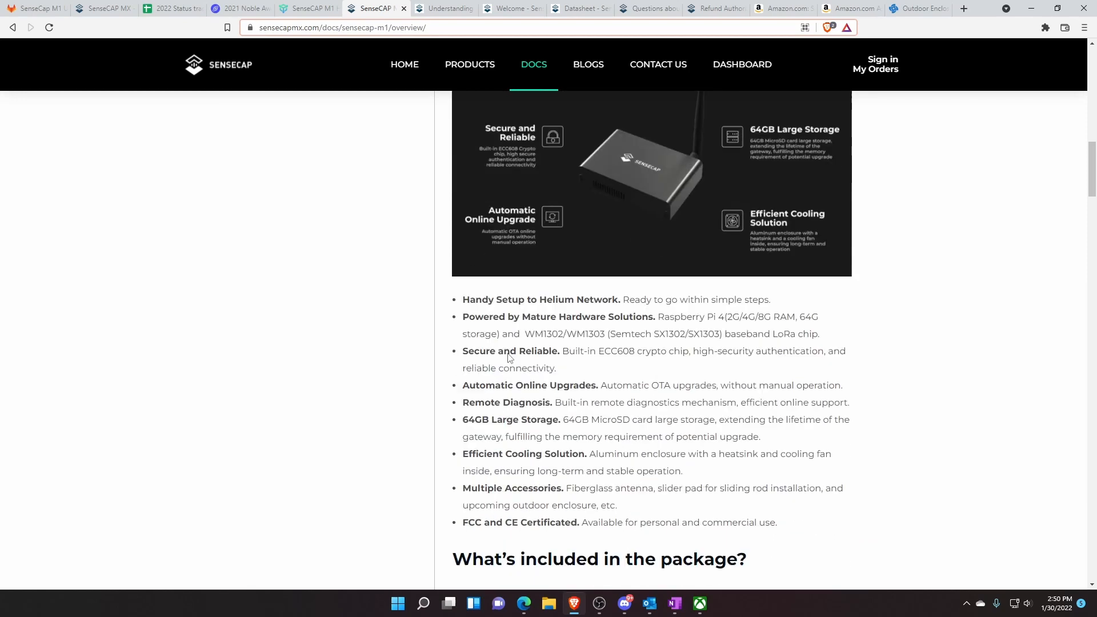
pyautogui.scroll(-3)
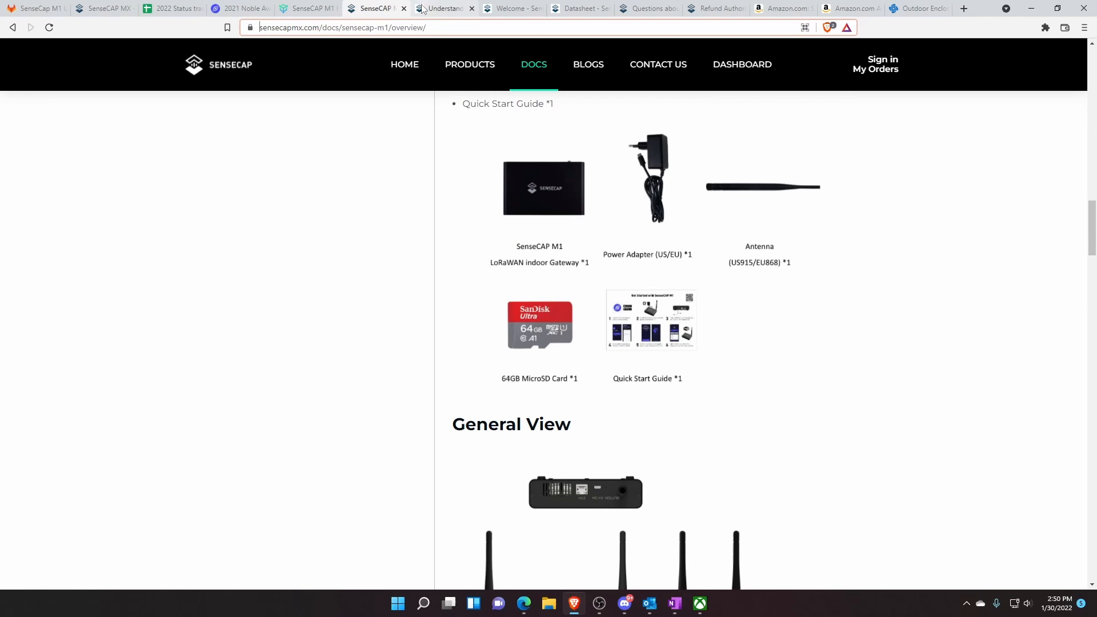
pyautogui.click(442, 8)
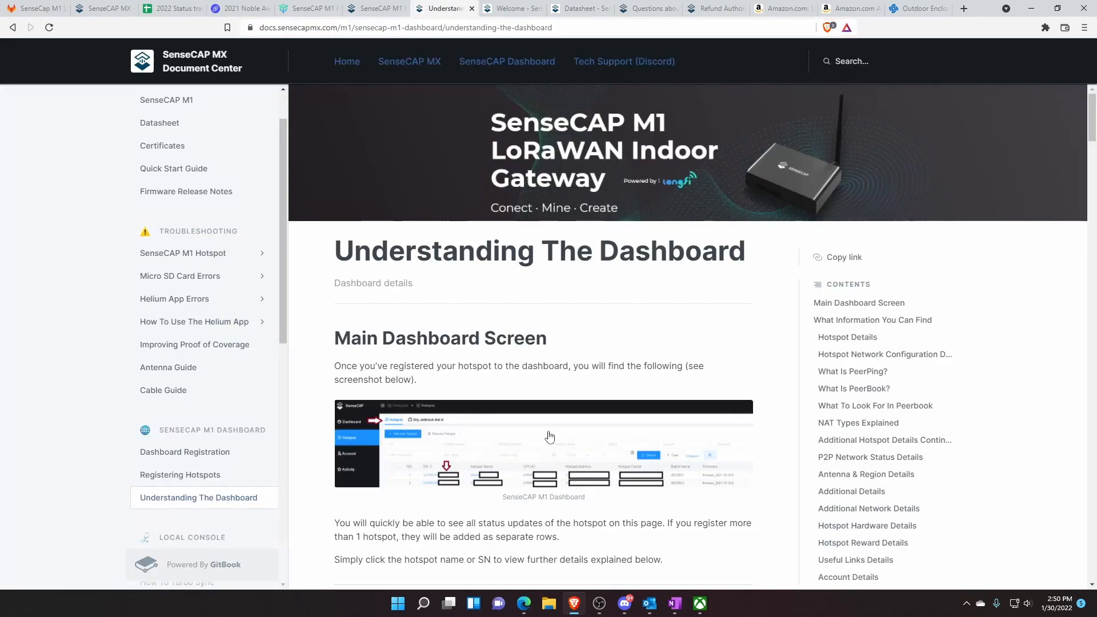
# Enlarge the dashboard screenshot, read through PeerPing, PeerBook, NAT types and relay details, then bring up the Document Center welcome page
pyautogui.click(544, 444)
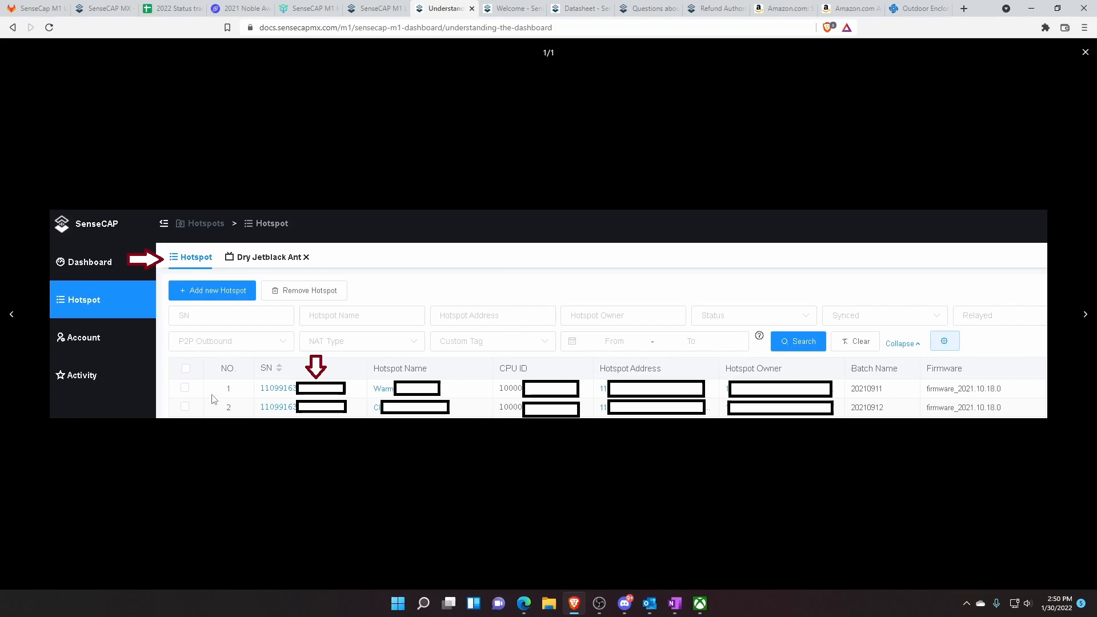
pyautogui.moveTo(1084, 56)
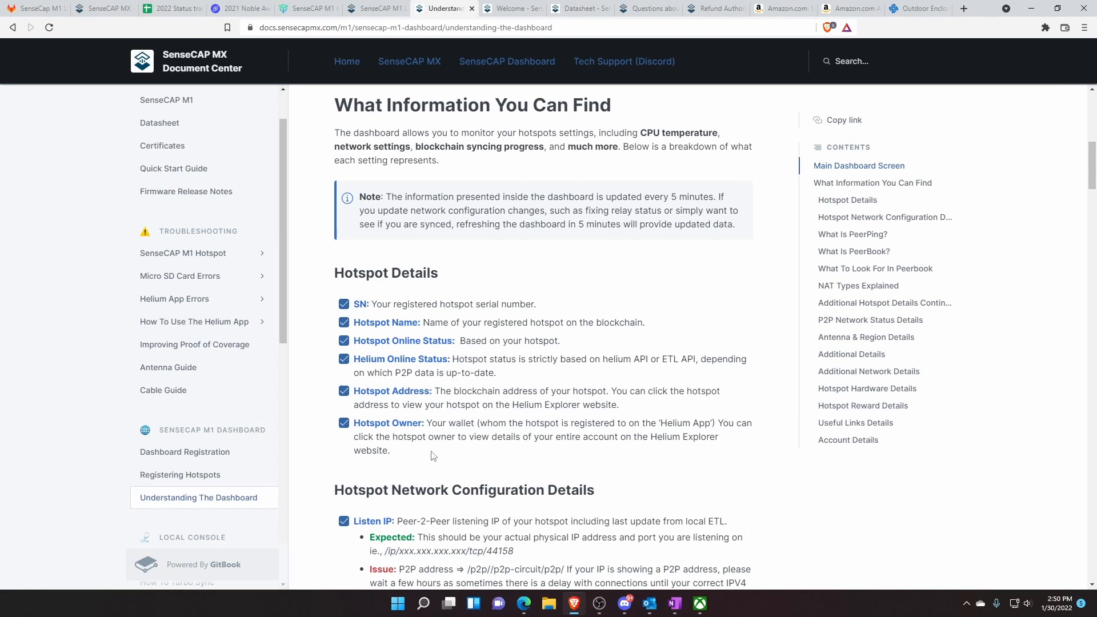
pyautogui.scroll(-3)
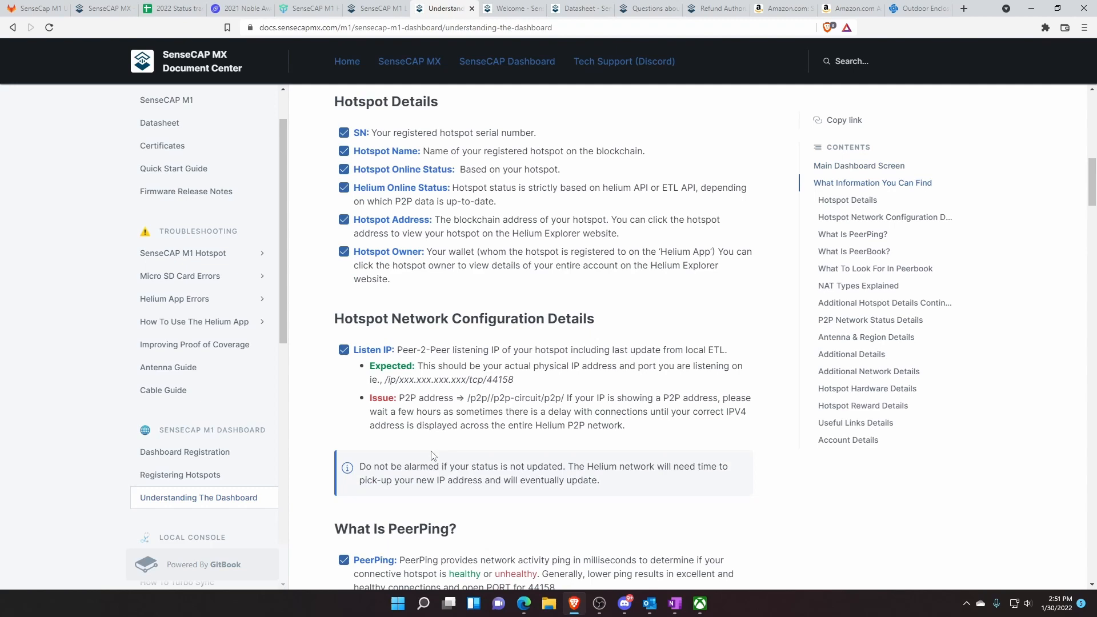
pyautogui.scroll(-3)
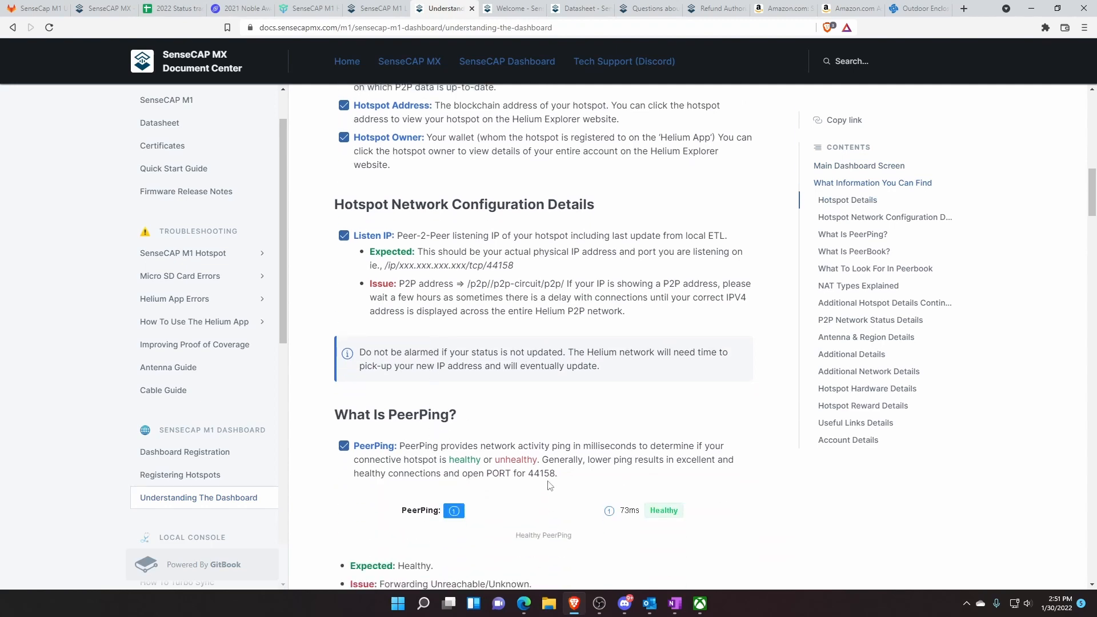
pyautogui.moveTo(825, 507)
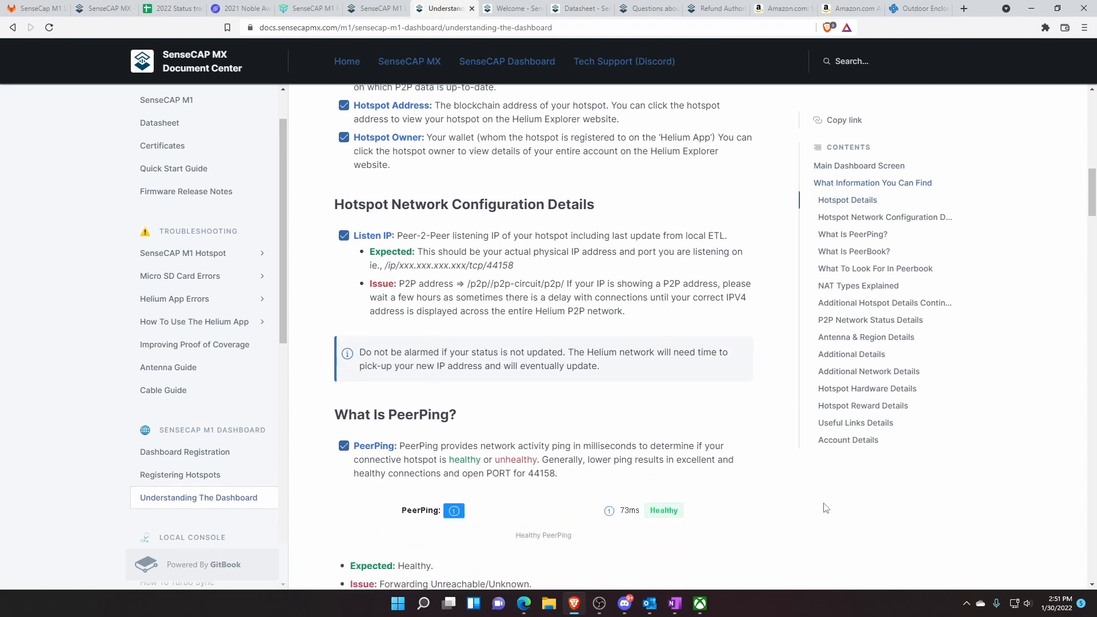
pyautogui.scroll(-3)
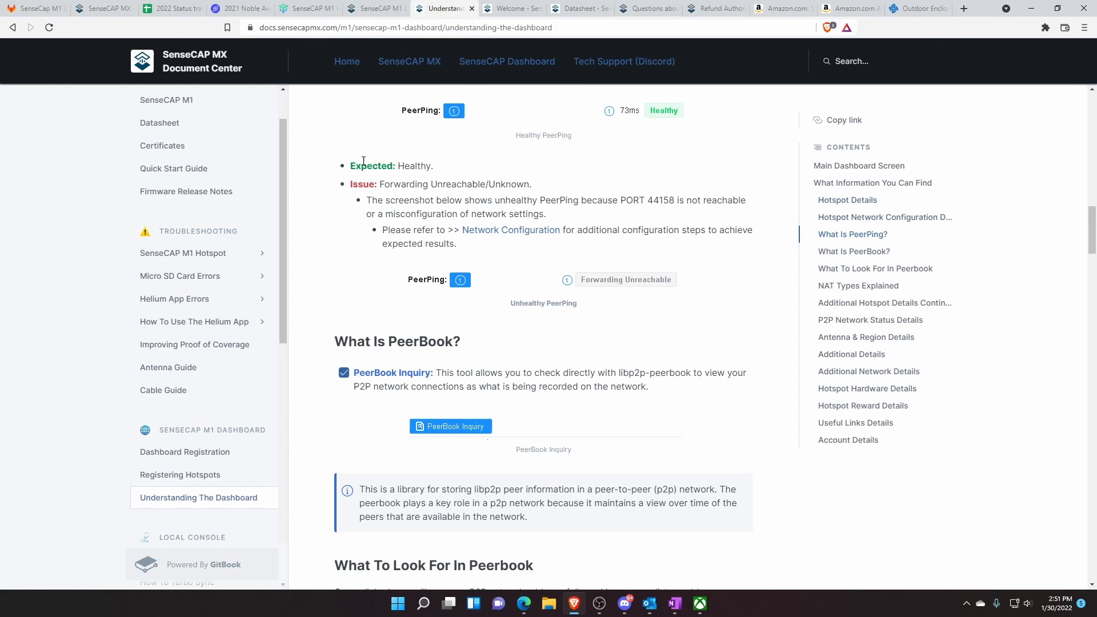
pyautogui.moveTo(337, 208)
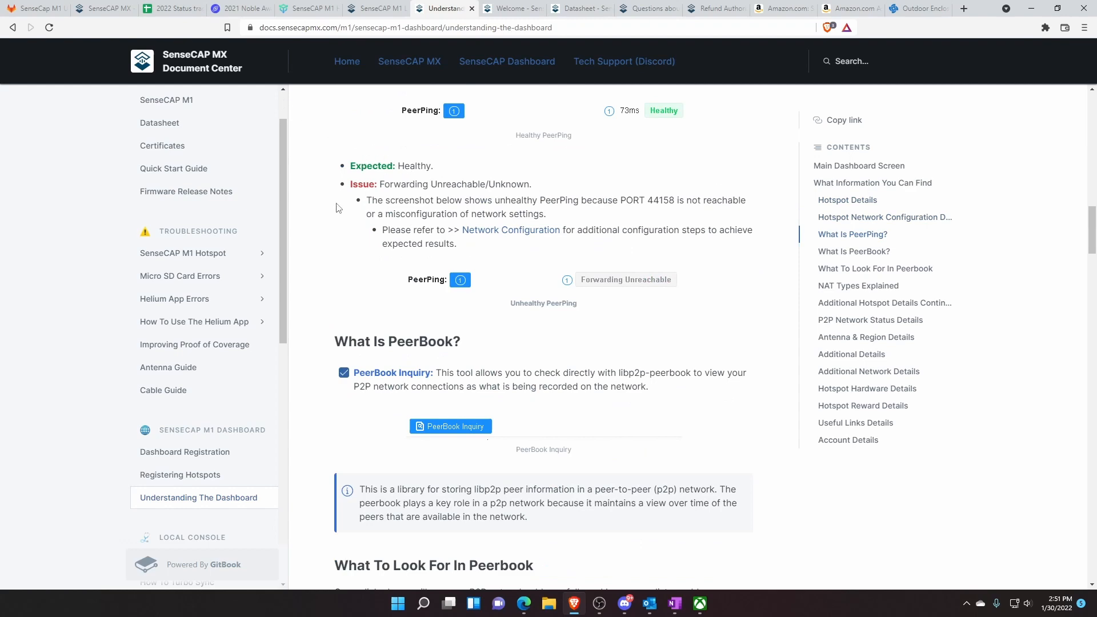
pyautogui.scroll(-3)
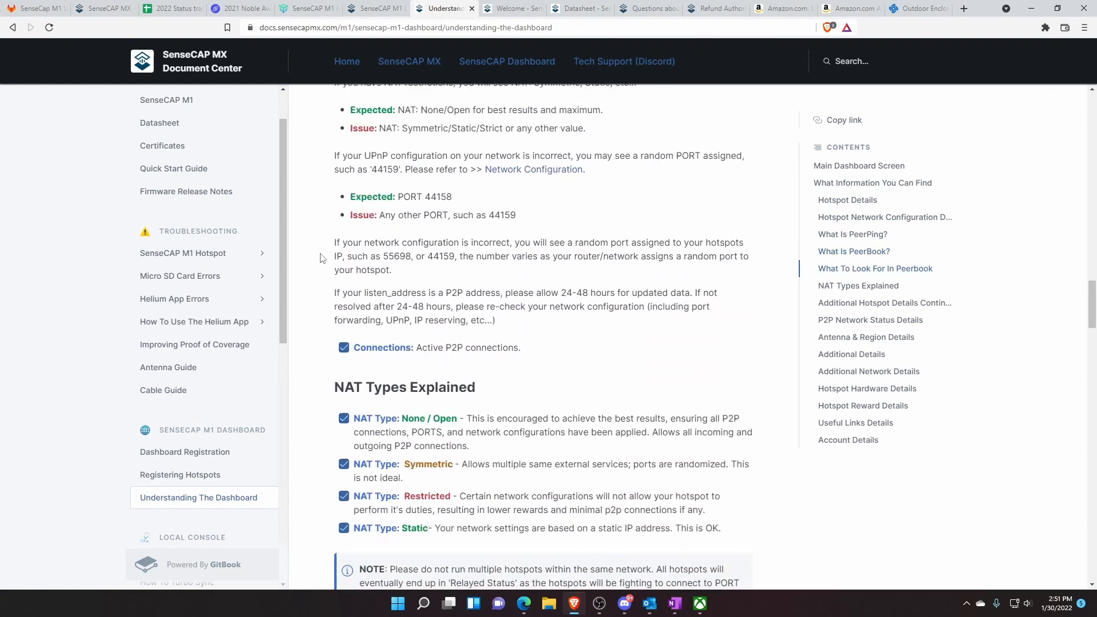
pyautogui.scroll(-3)
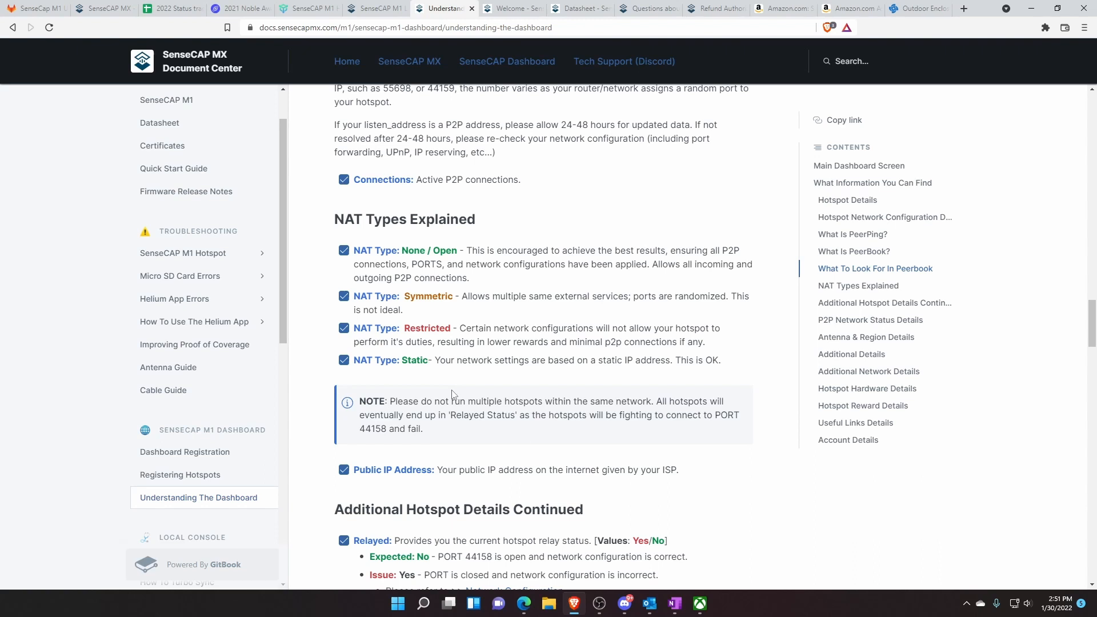
pyautogui.scroll(-3)
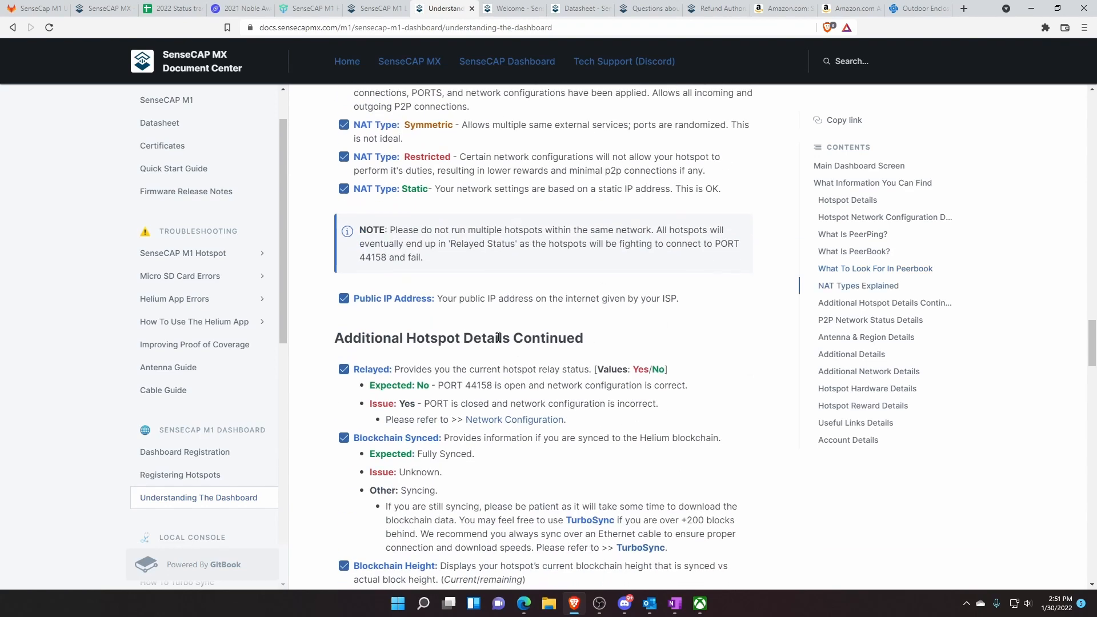
pyautogui.moveTo(675, 78)
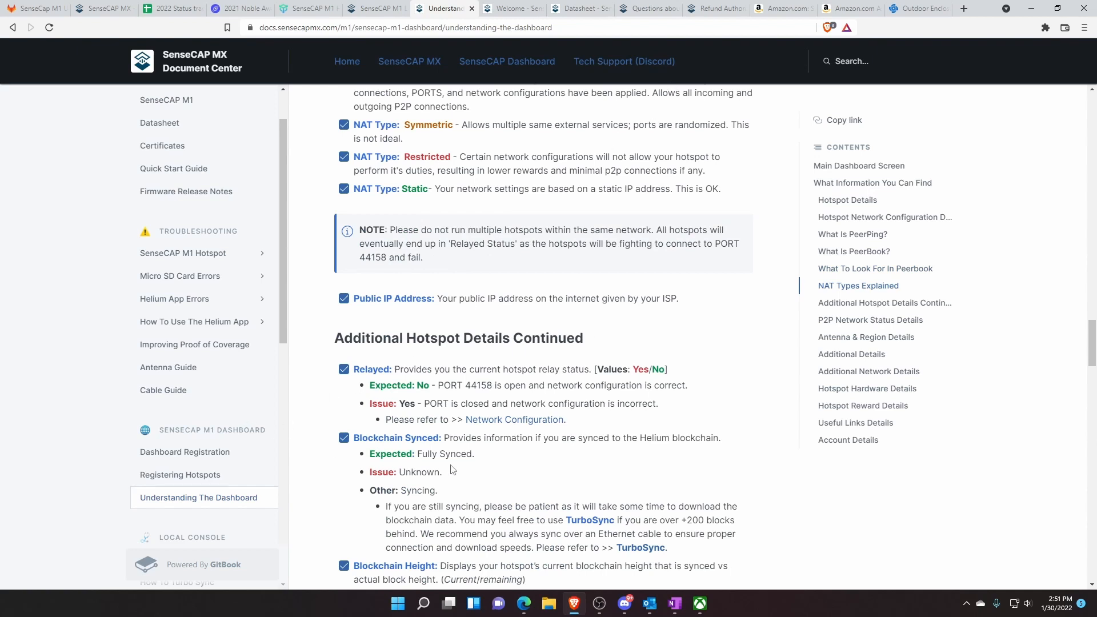
pyautogui.moveTo(504, 86)
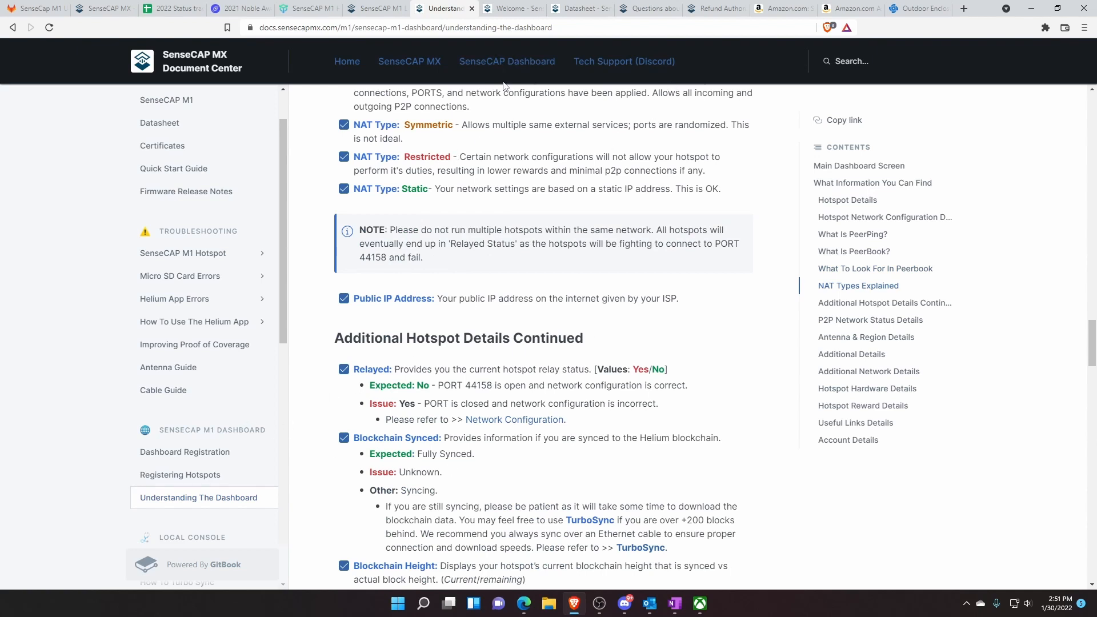
pyautogui.moveTo(511, 8)
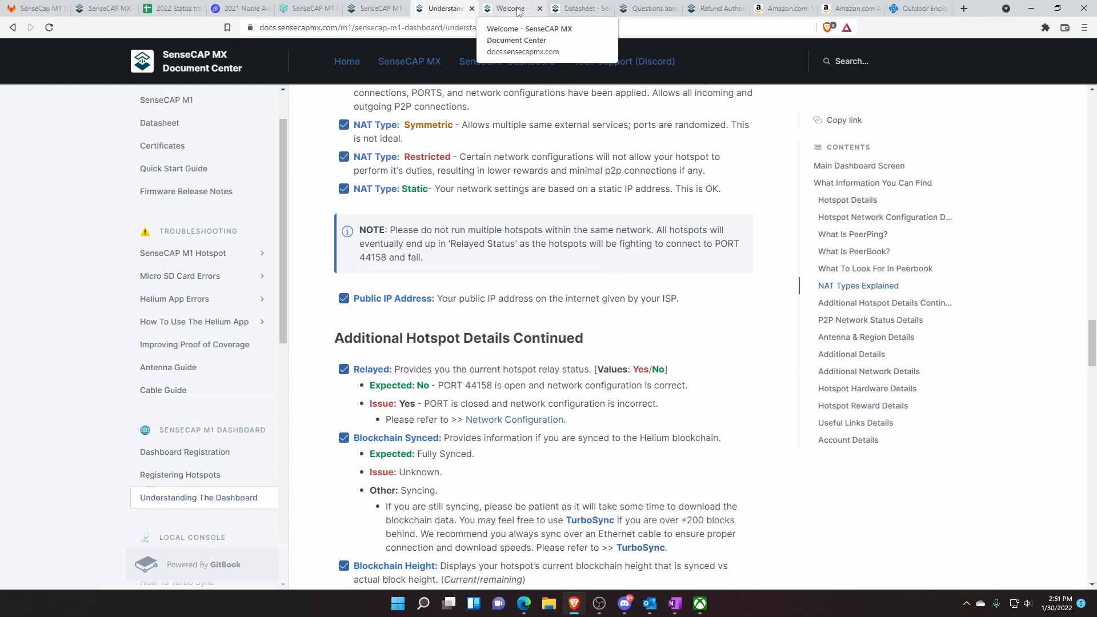
pyautogui.click(508, 8)
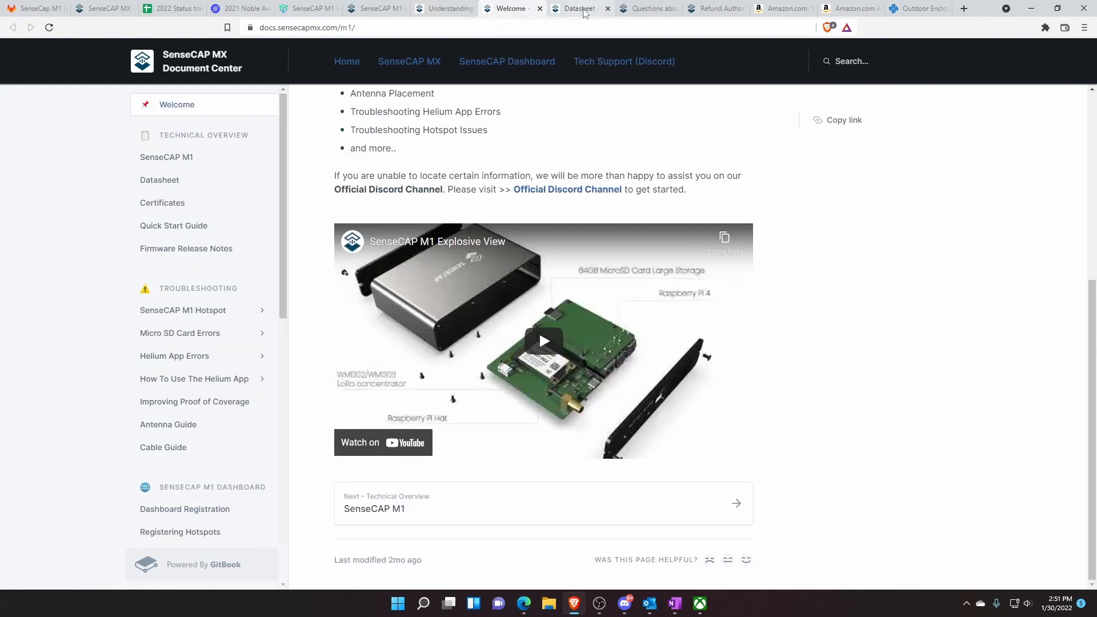
# View the SenseCAP M1 datasheet specs, then bring up the Questions about Distribution FAQ page
pyautogui.click(578, 8)
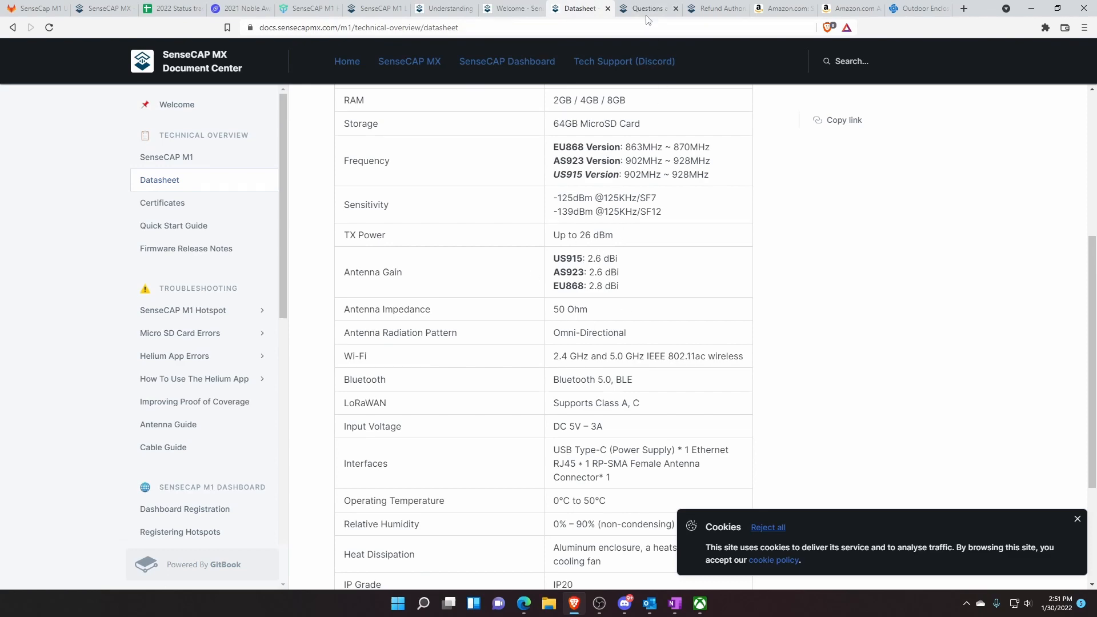
pyautogui.click(643, 8)
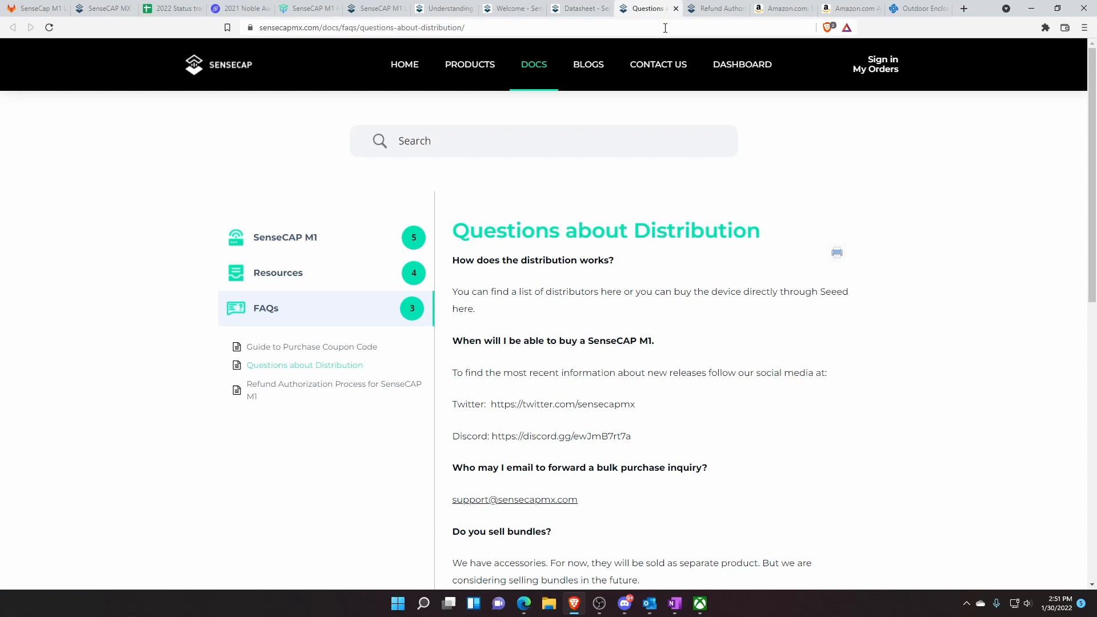
pyautogui.click(334, 389)
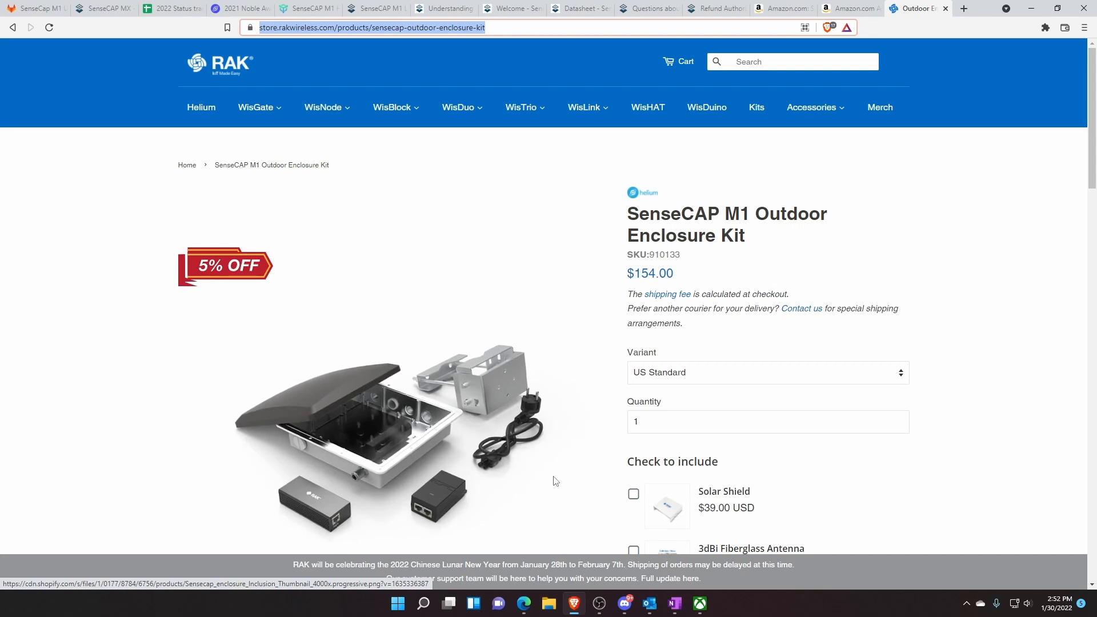
pyautogui.moveTo(329, 519)
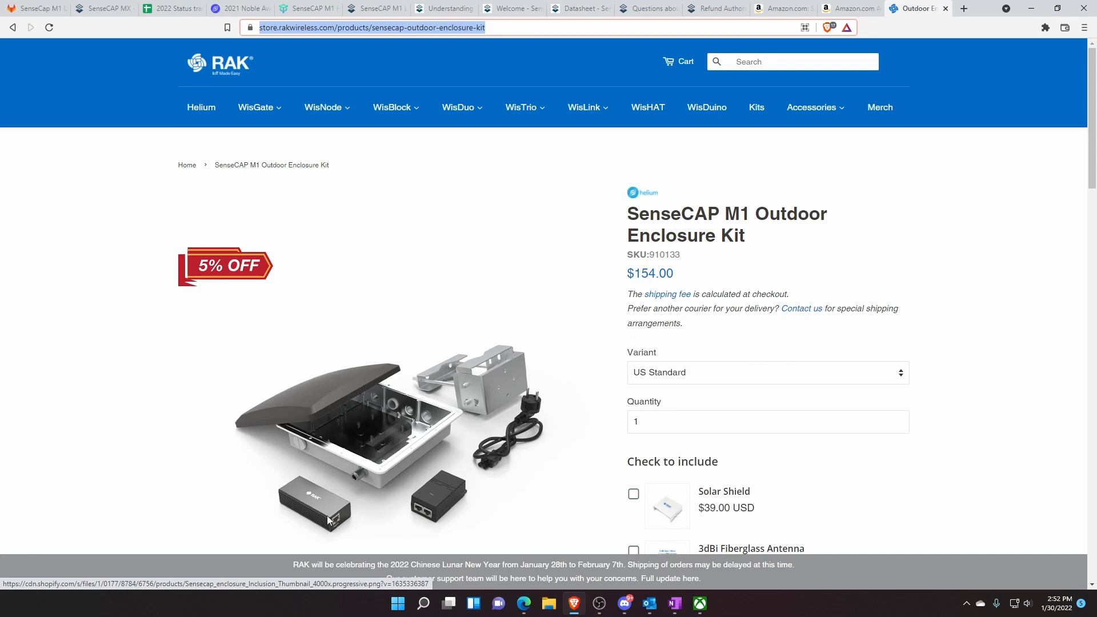
pyautogui.moveTo(348, 478)
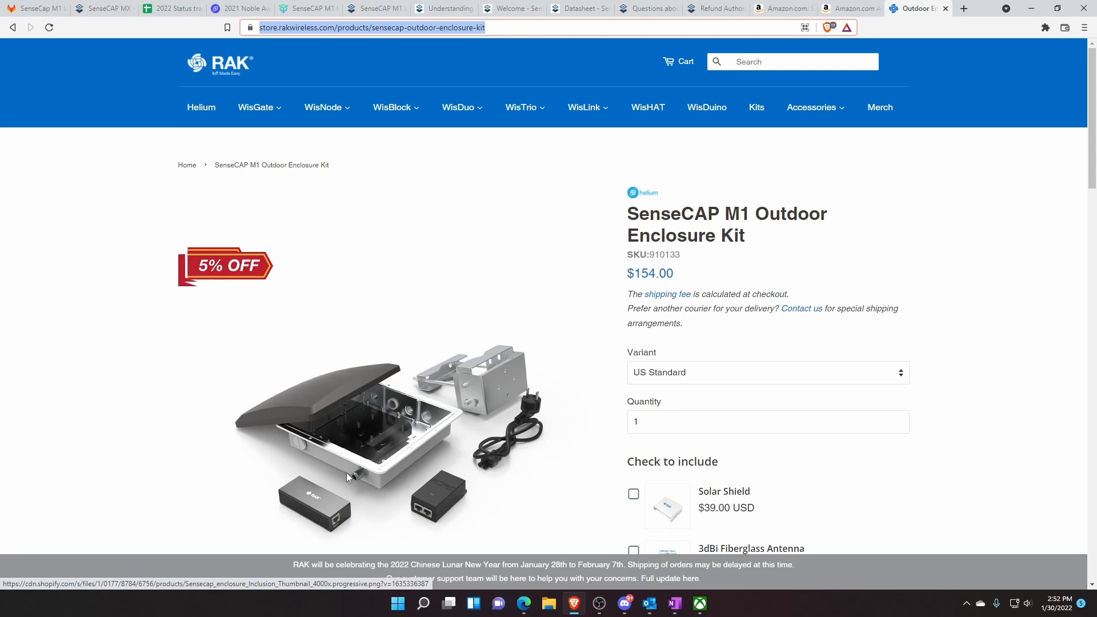